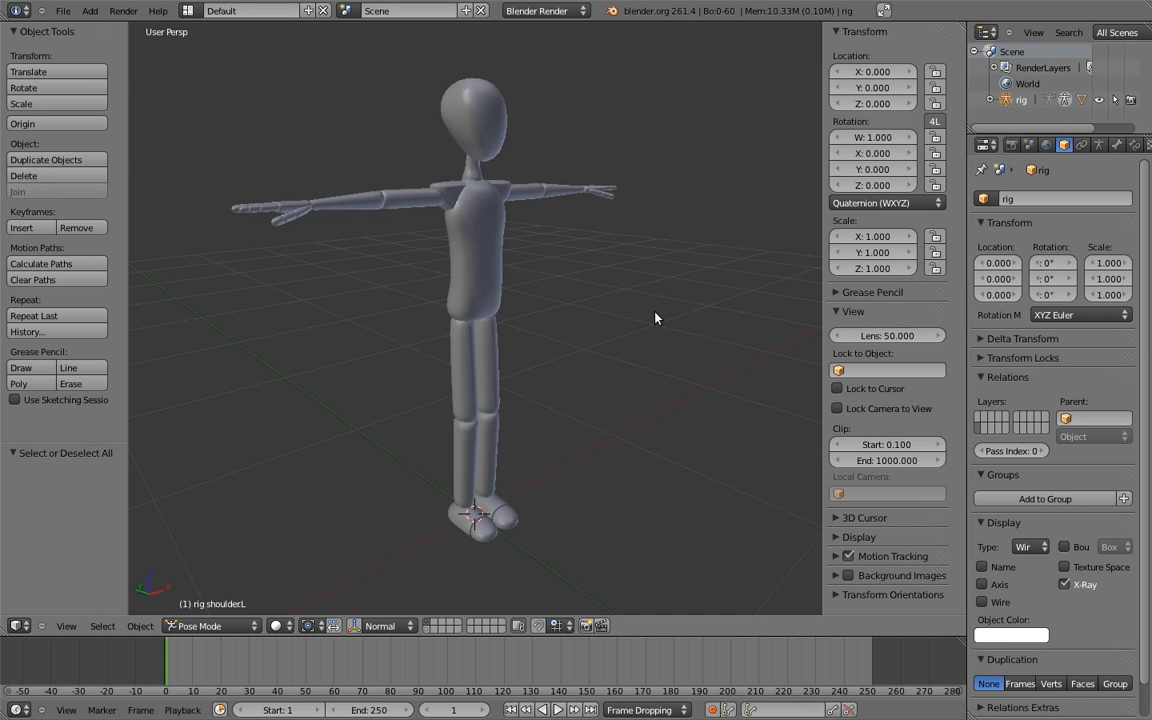
mouse_move(445, 615)
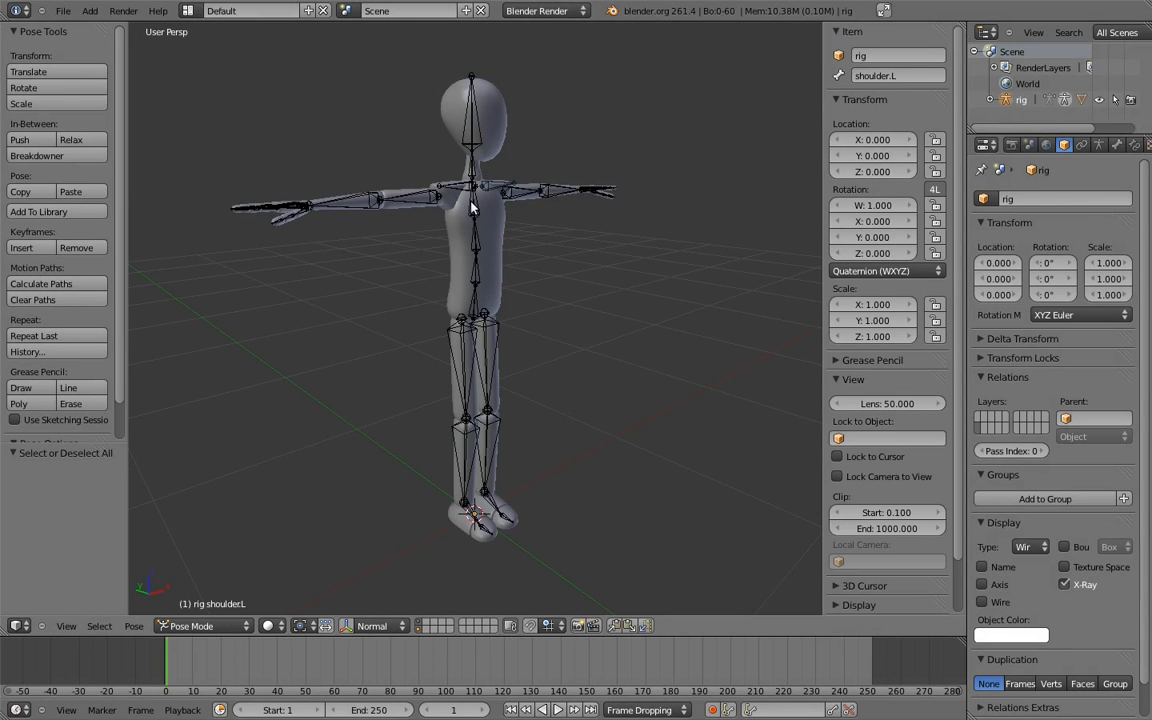
mouse_move(578, 261)
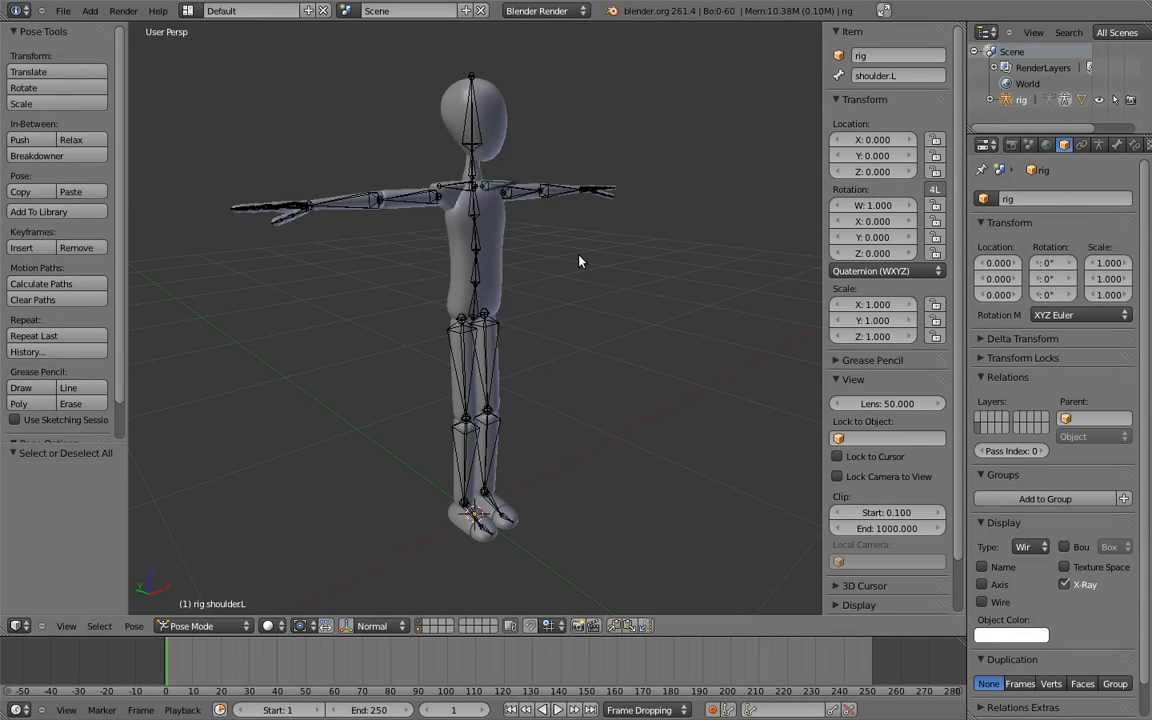
mouse_move(578, 257)
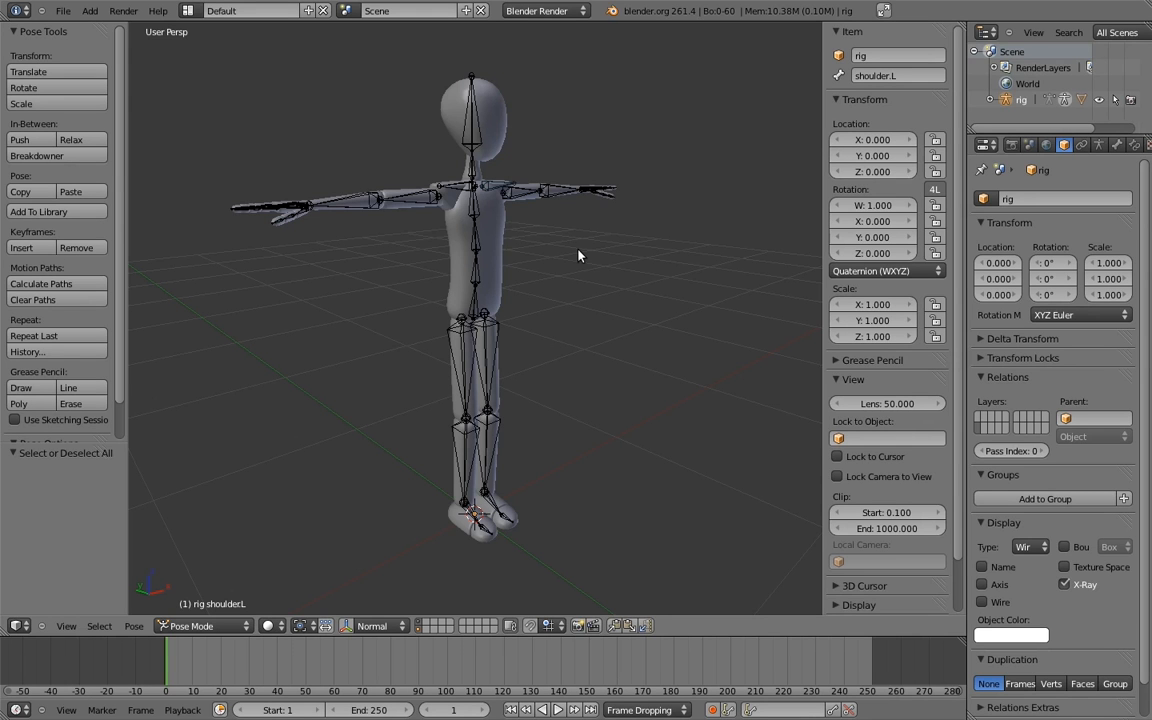
key("KP_1")
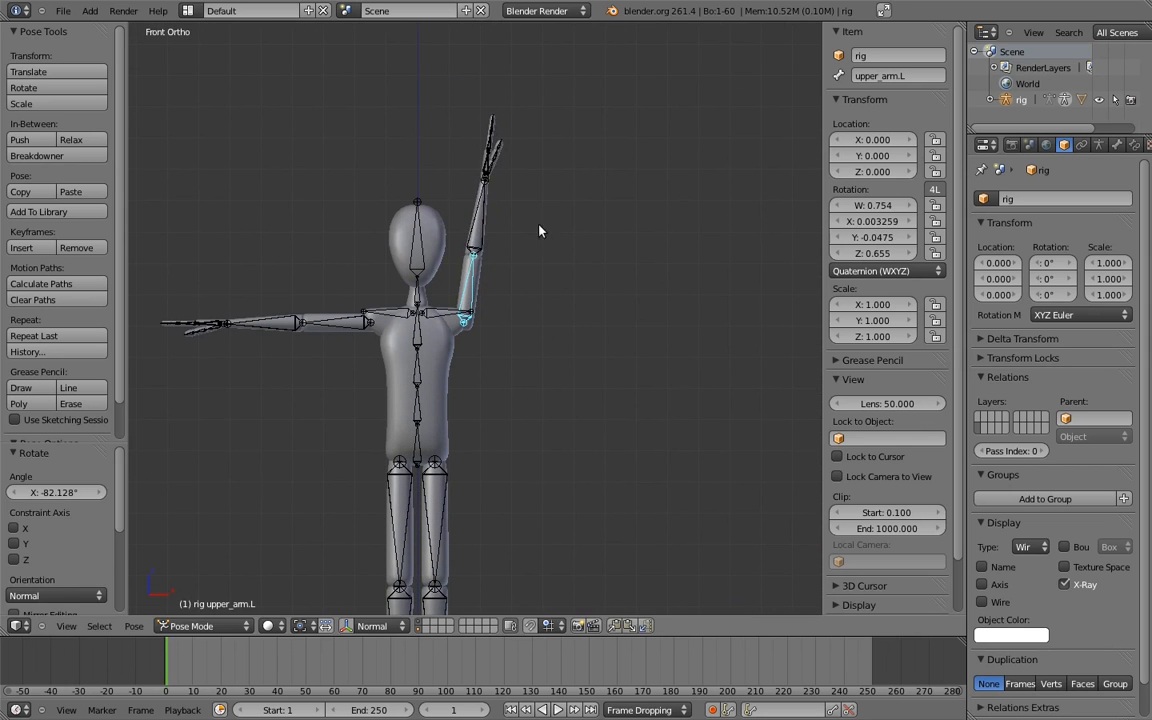
mouse_move(570, 302)
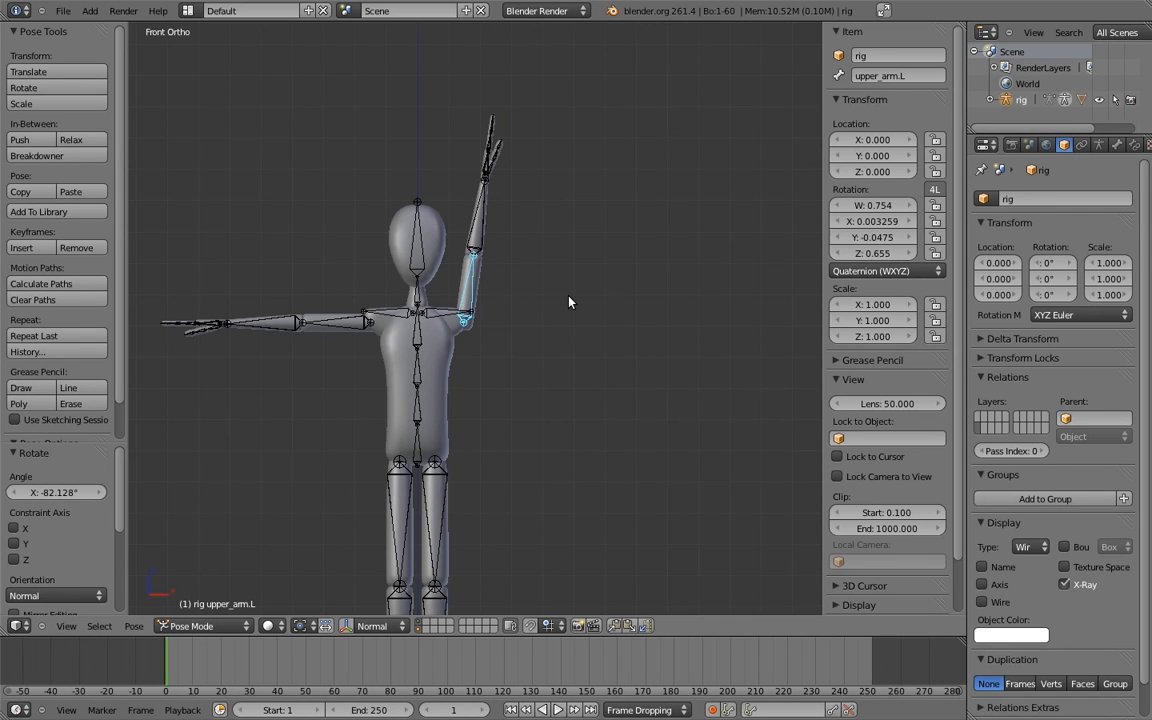
mouse_move(513, 193)
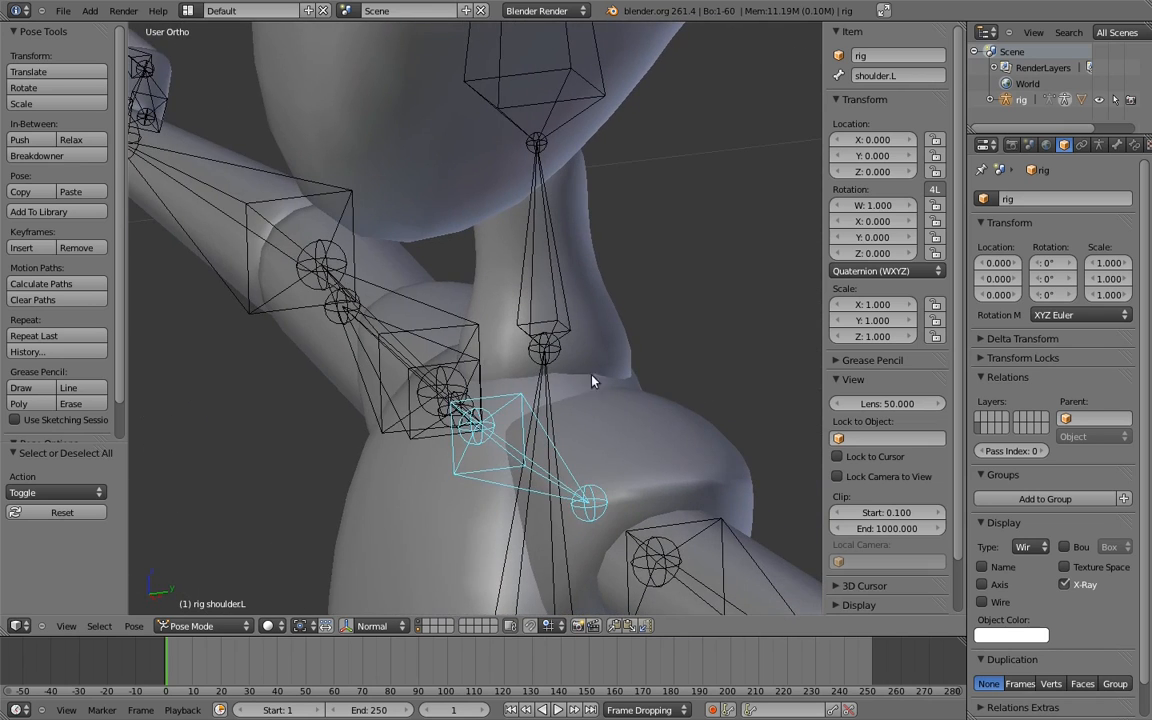
mouse_move(615, 418)
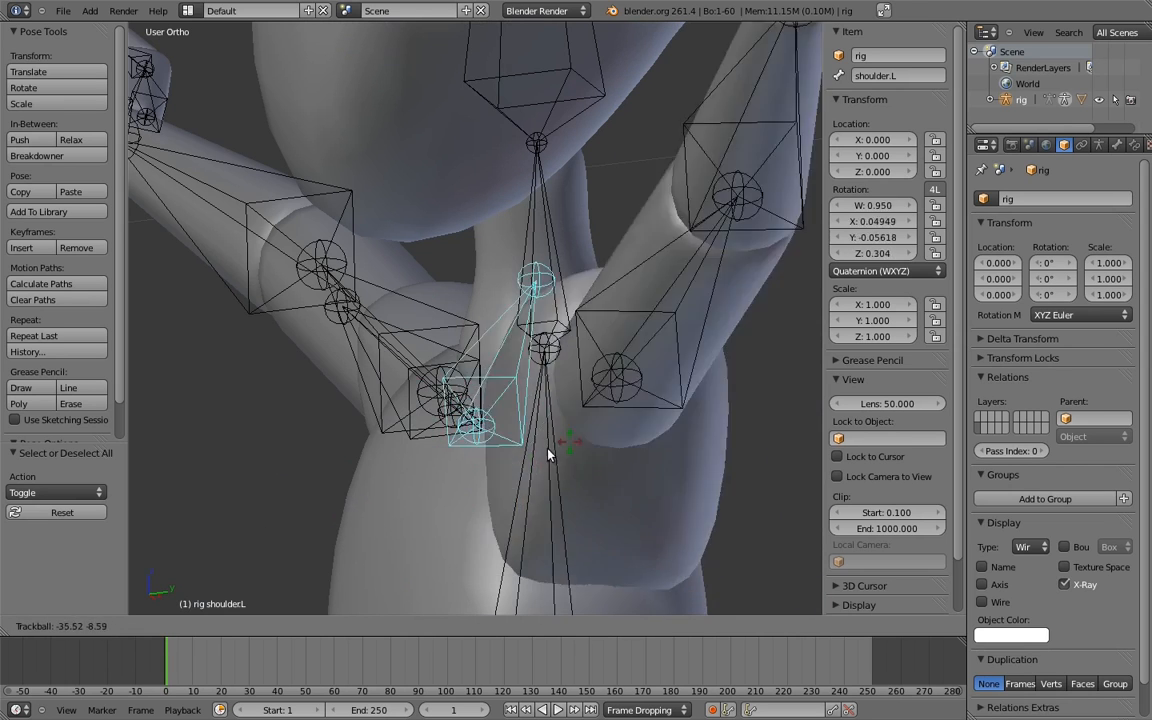
Drag to trackball-rotate the left shoulder bone upward, lifting the attached arm
left_click_drag(548, 455, 580, 485)
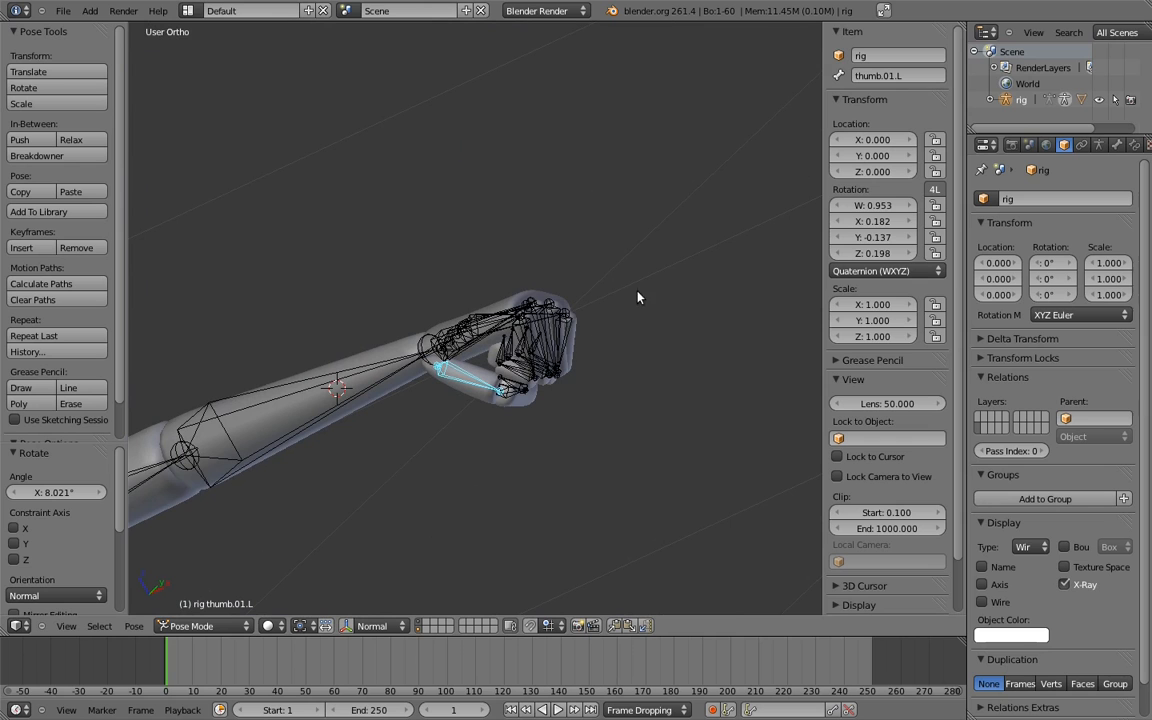
mouse_move(641, 316)
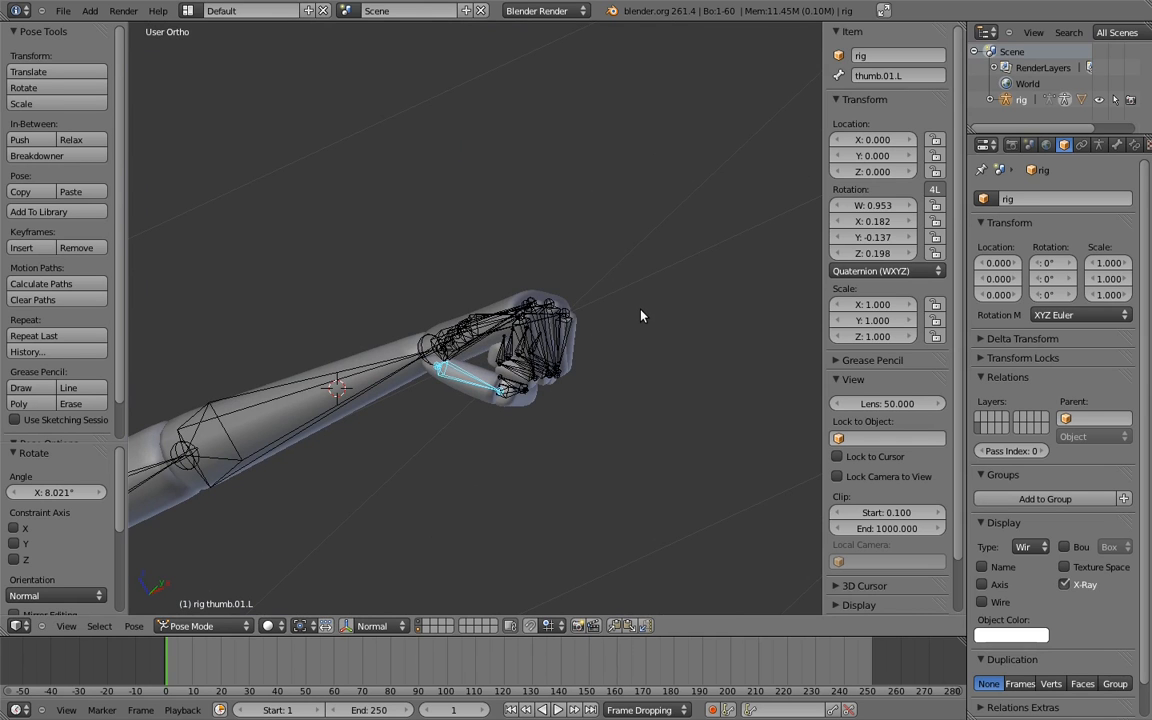